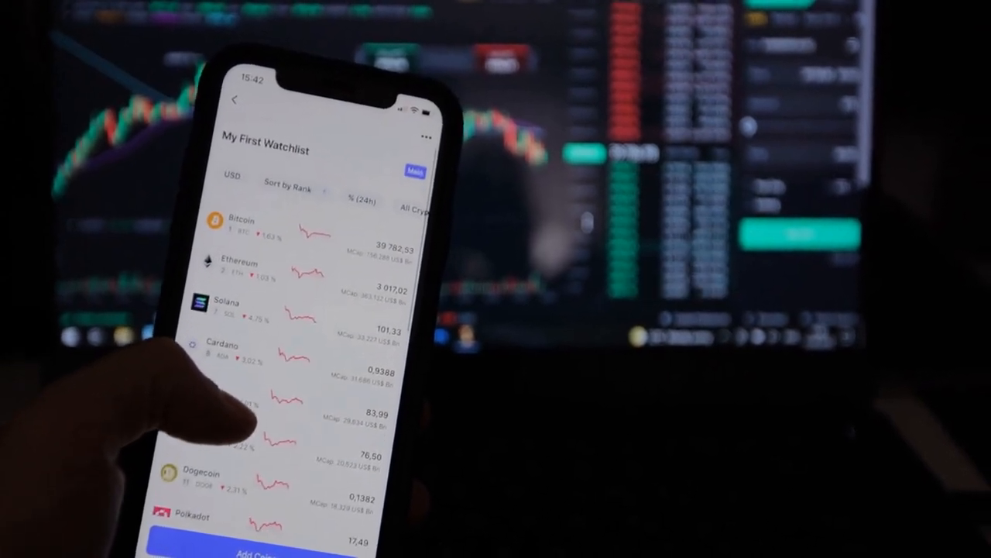
{"action": "scroll", "scroll_direction": "down", "scroll_amount": 3}
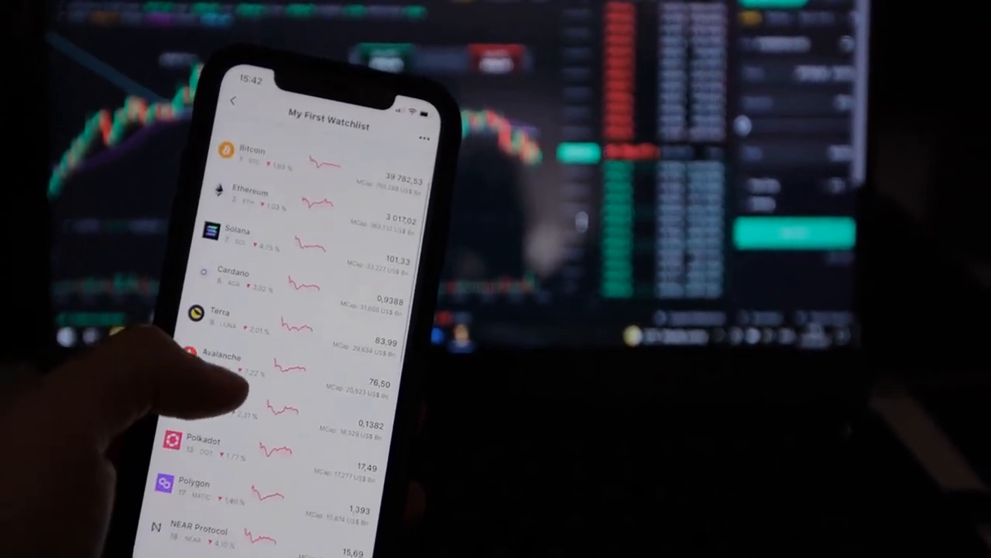
{"action": "scroll", "scroll_direction": "down", "scroll_amount": 3}
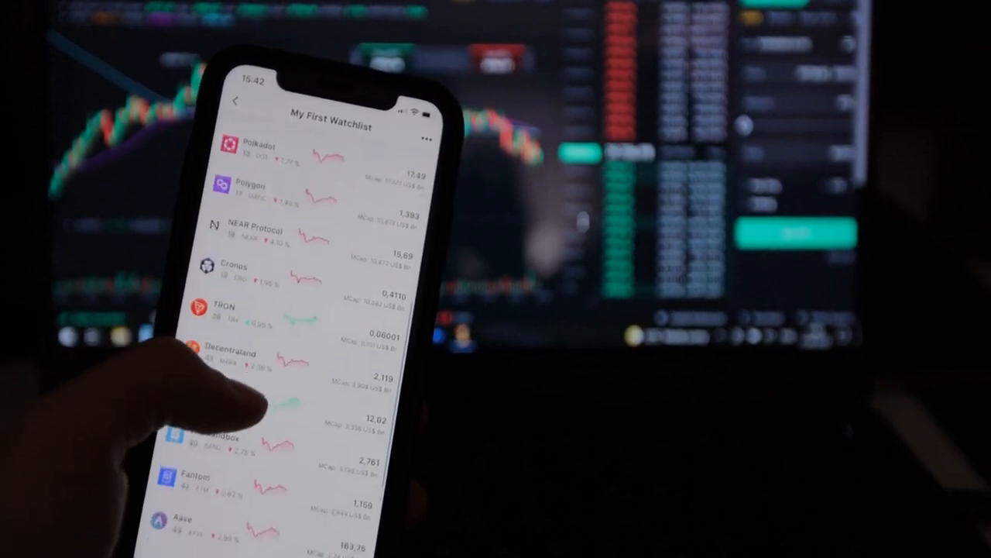